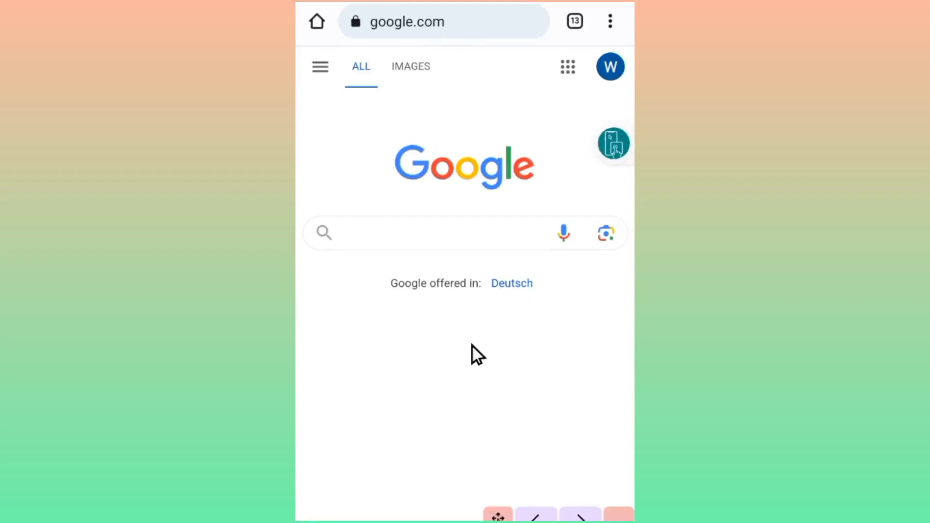
mouse_move(362, 249)
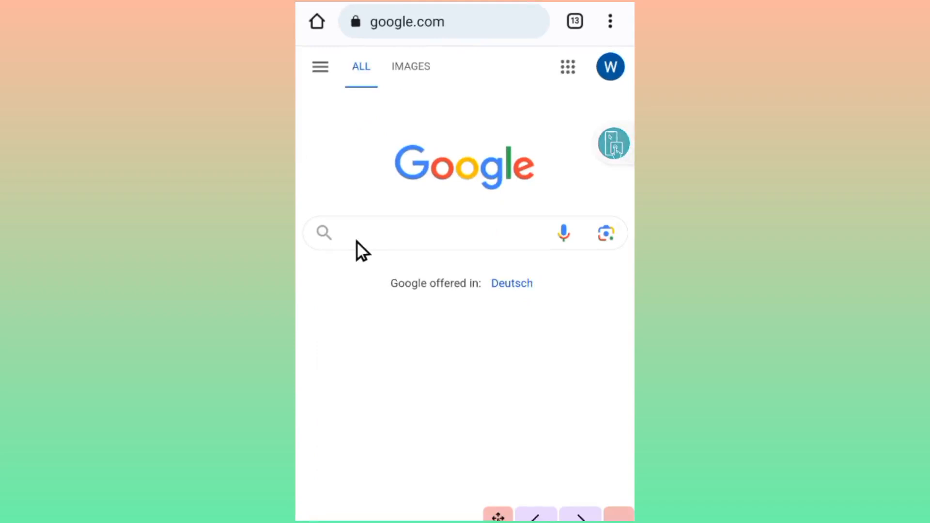
mouse_move(388, 249)
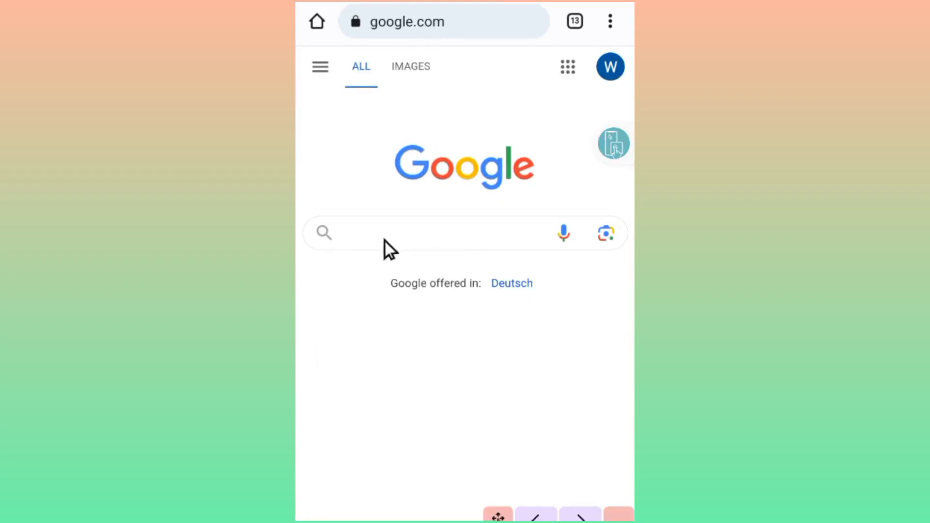
mouse_move(496, 213)
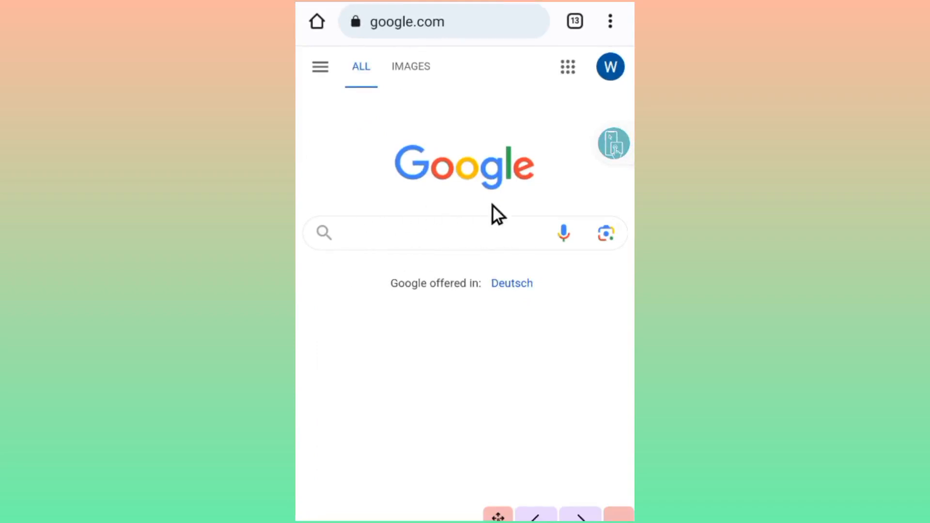
mouse_move(484, 390)
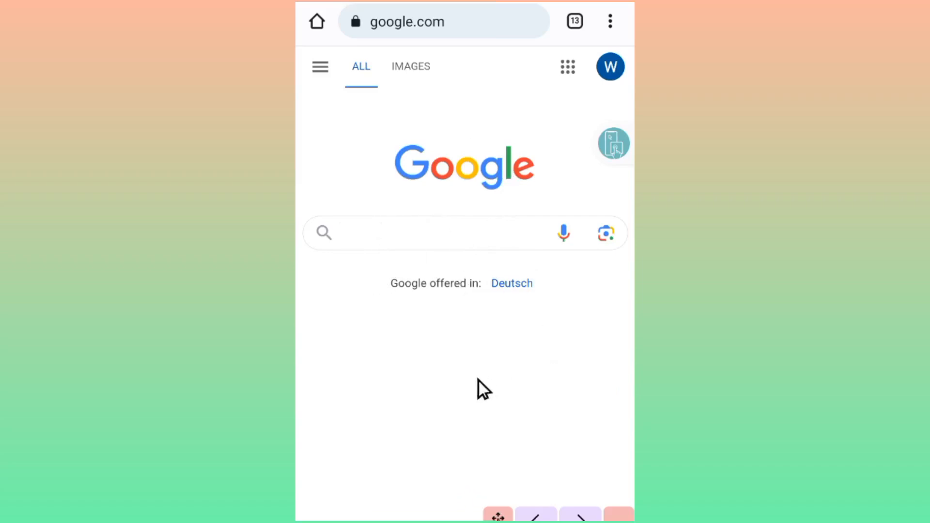
mouse_move(576, 313)
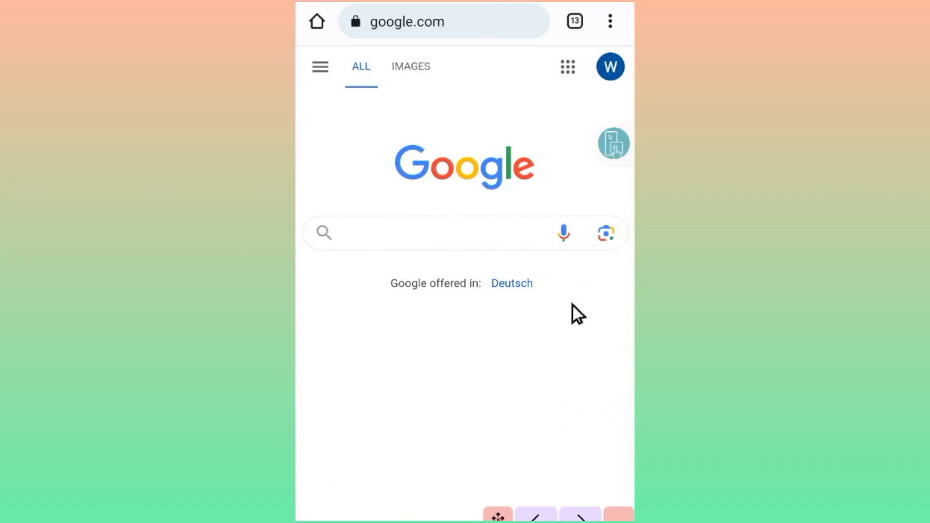
mouse_move(417, 246)
text(hac)
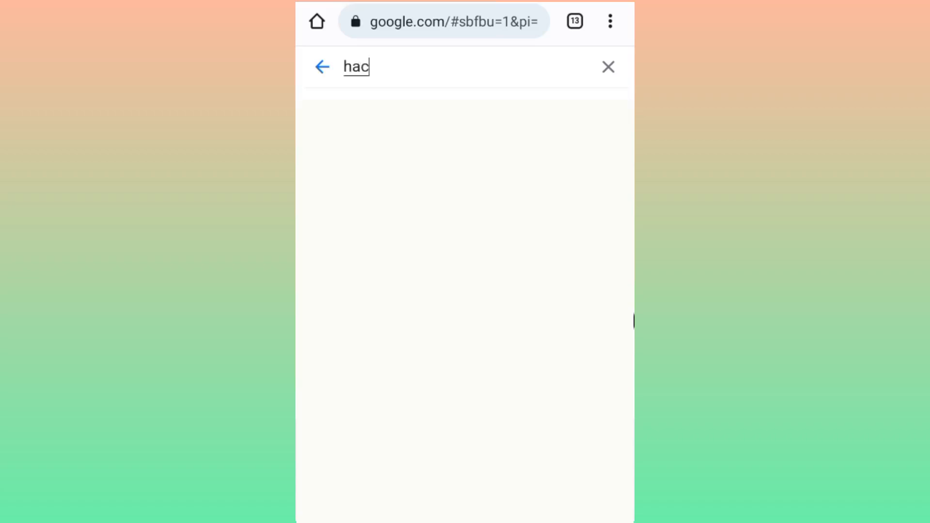
Complete the Google query 'hackertarget reverse ip lookup' in the search box.
text(ker)
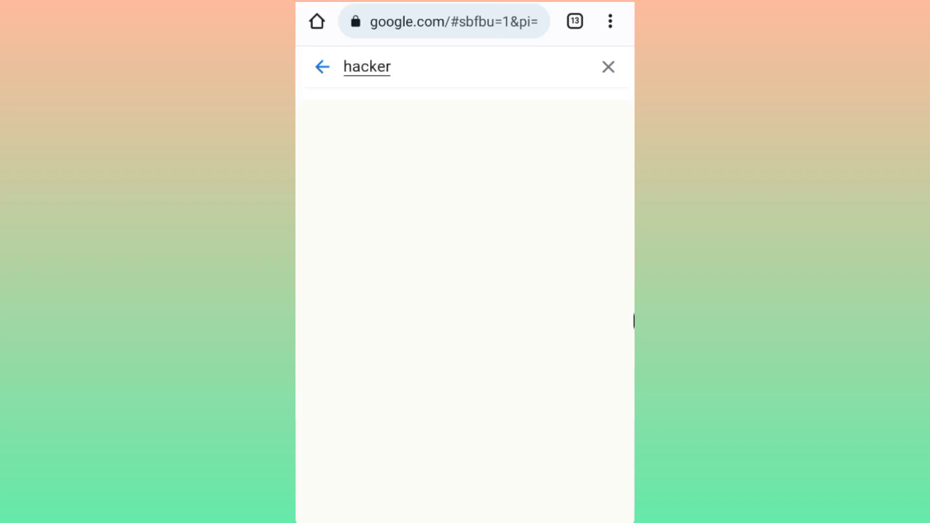
text(t)
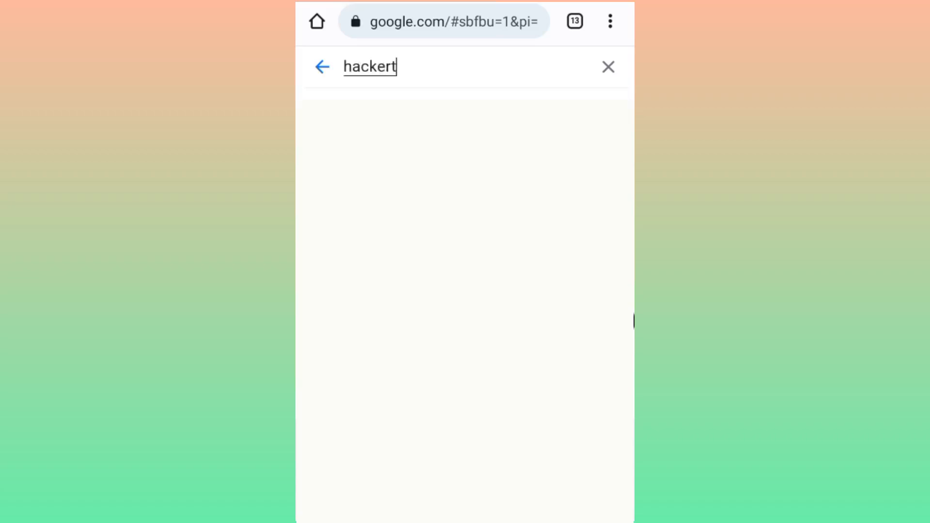
text(a)
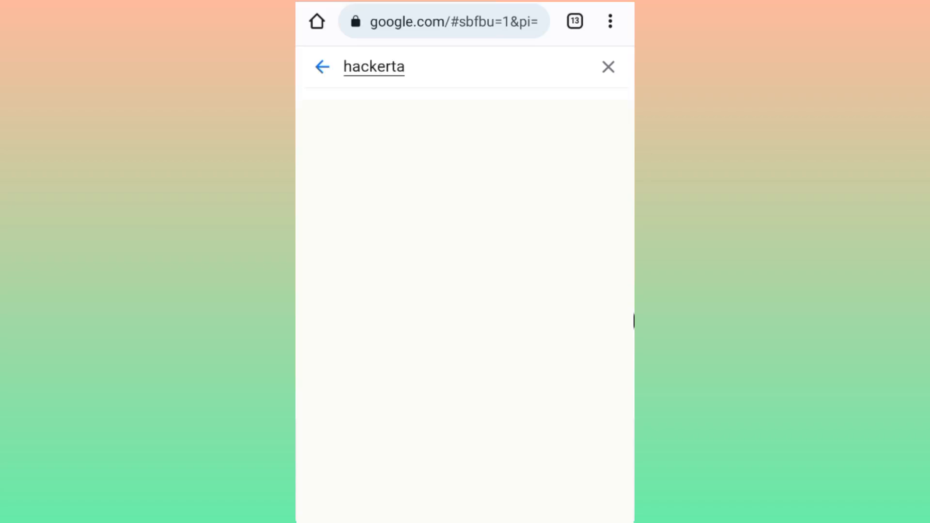
text(rg)
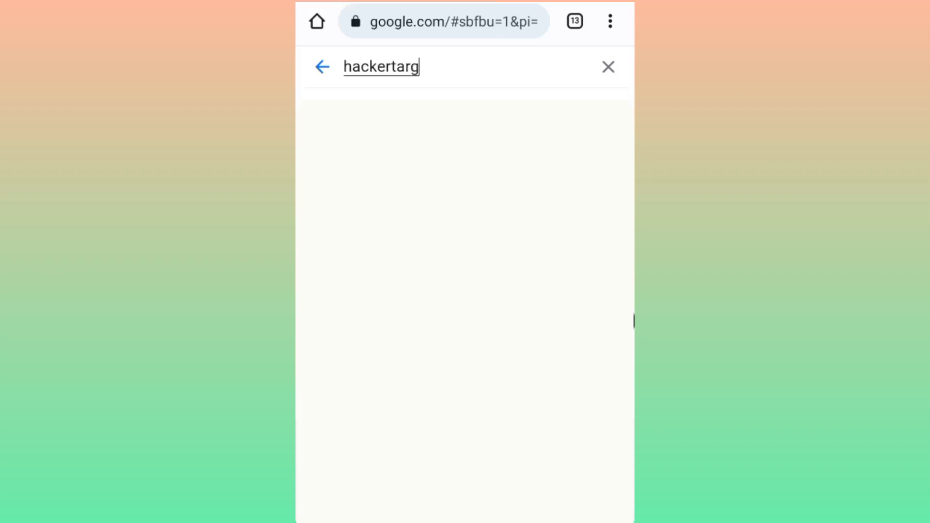
text(et)
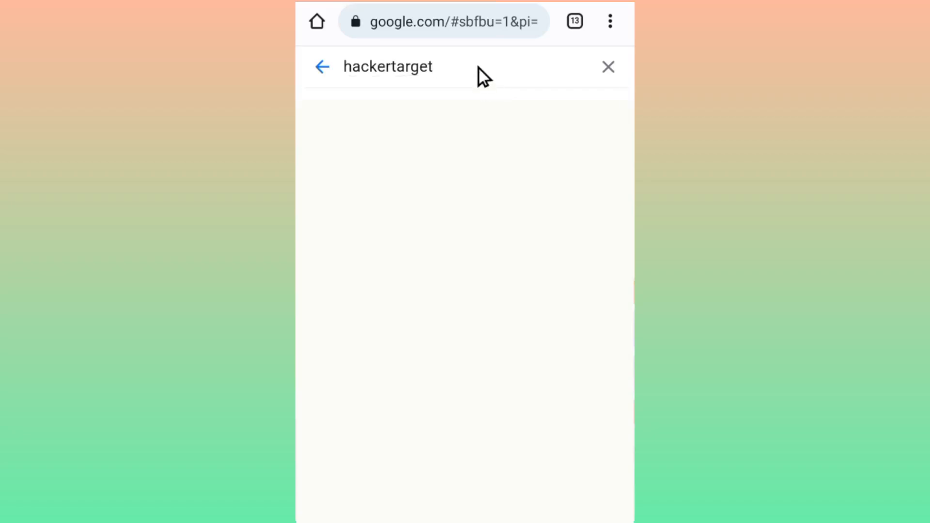
text(rev)
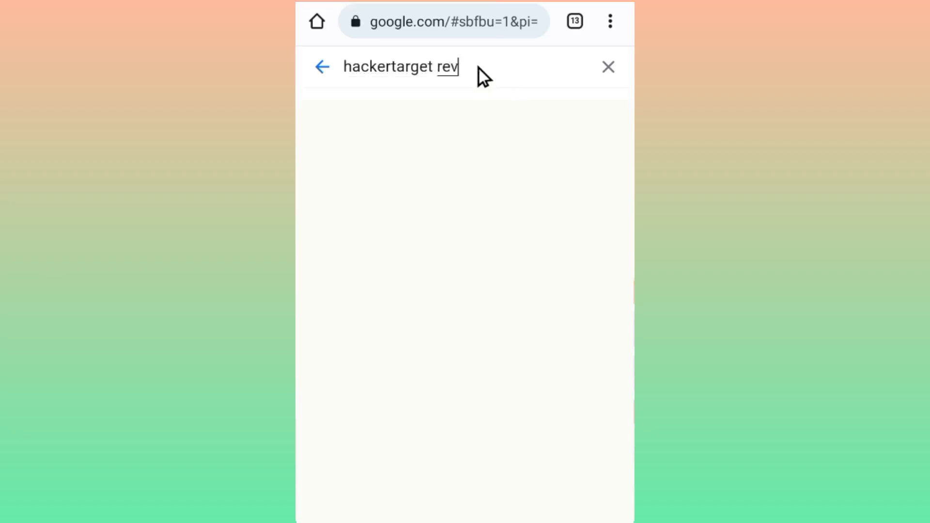
text(e)
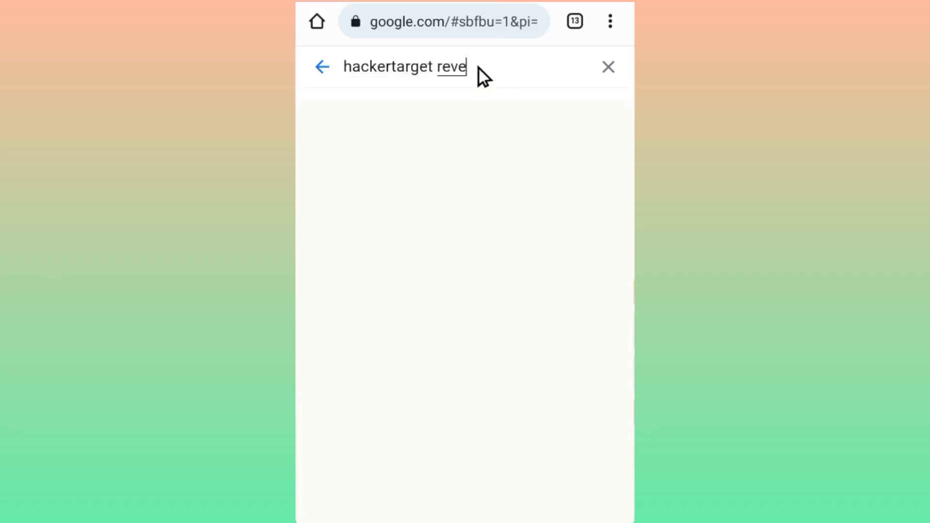
text(rs)
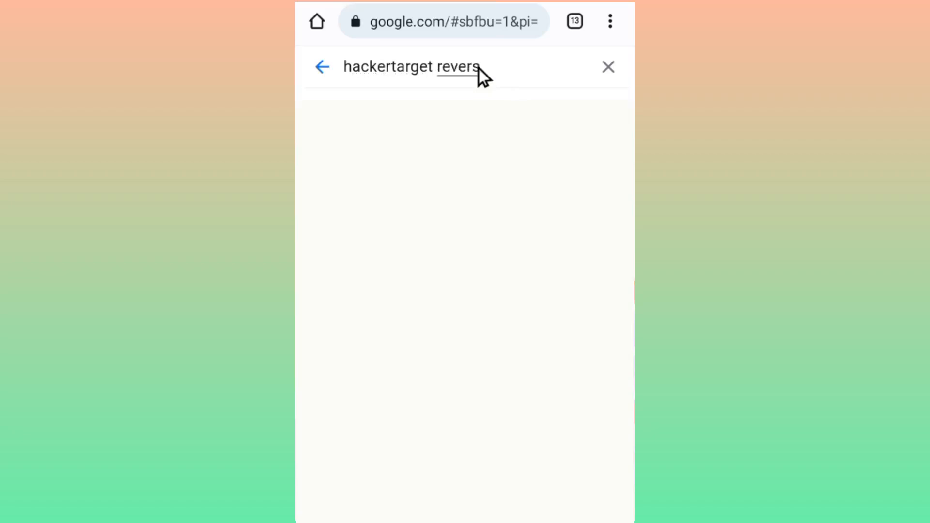
text(e i)
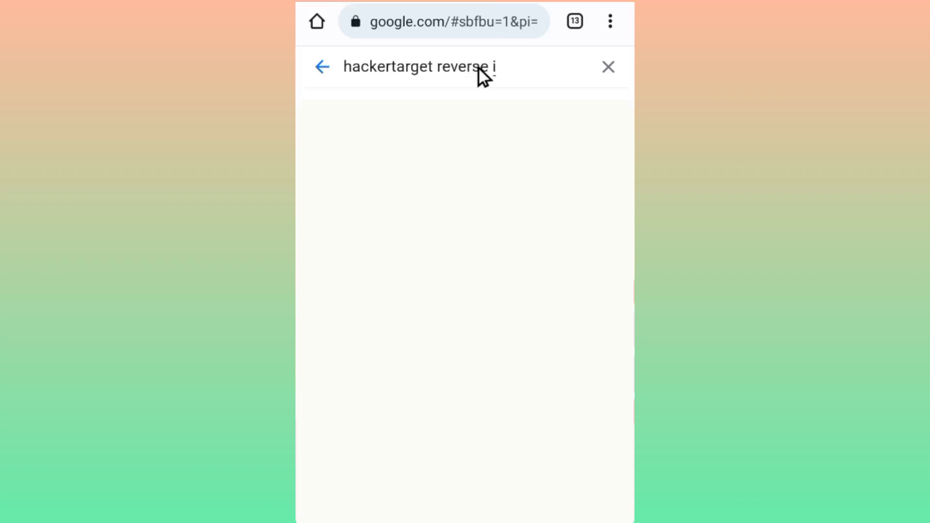
text(p)
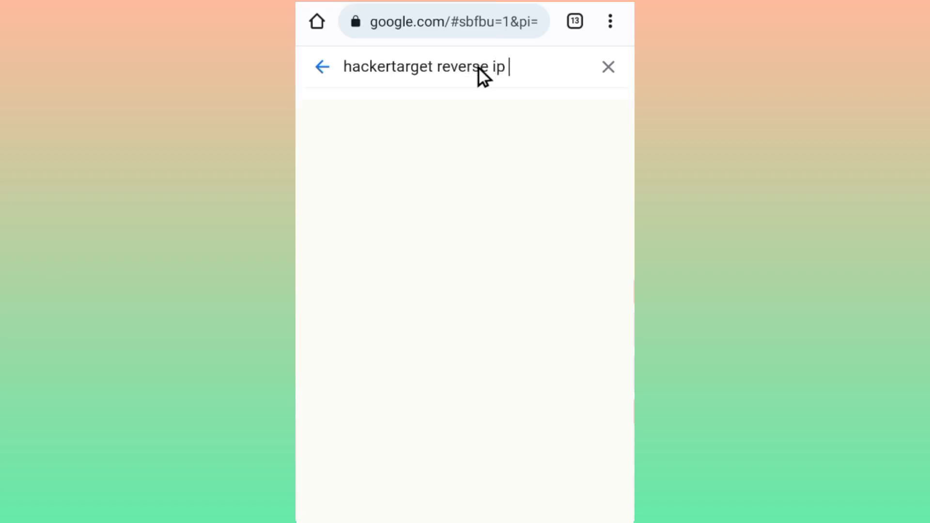
text(loo)
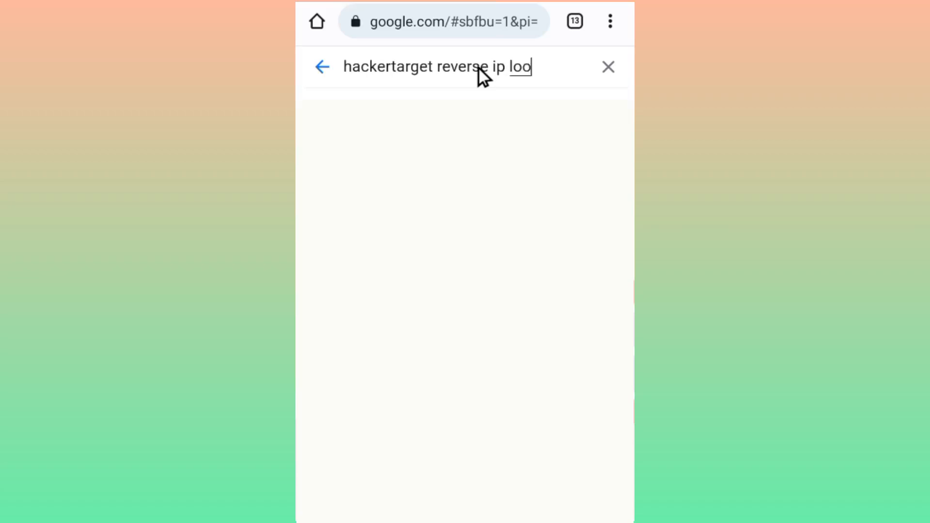
text(kup)
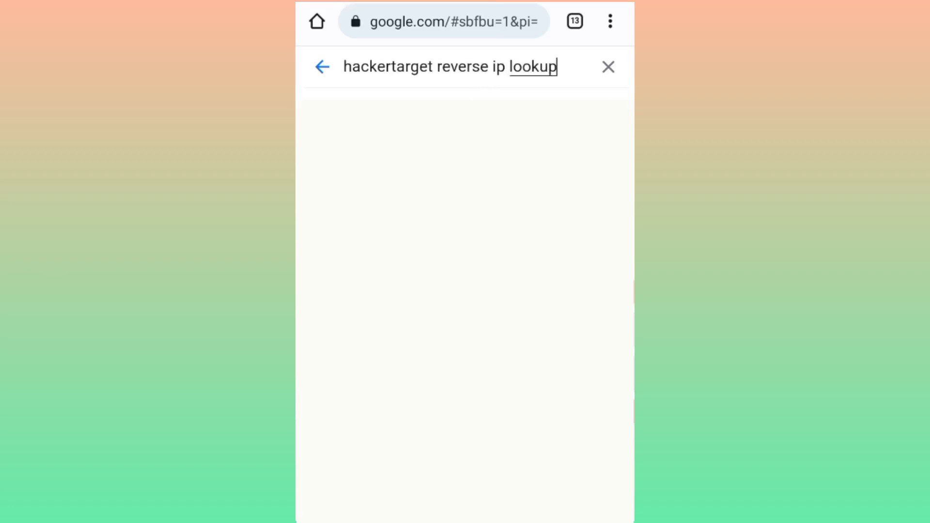
mouse_move(413, 92)
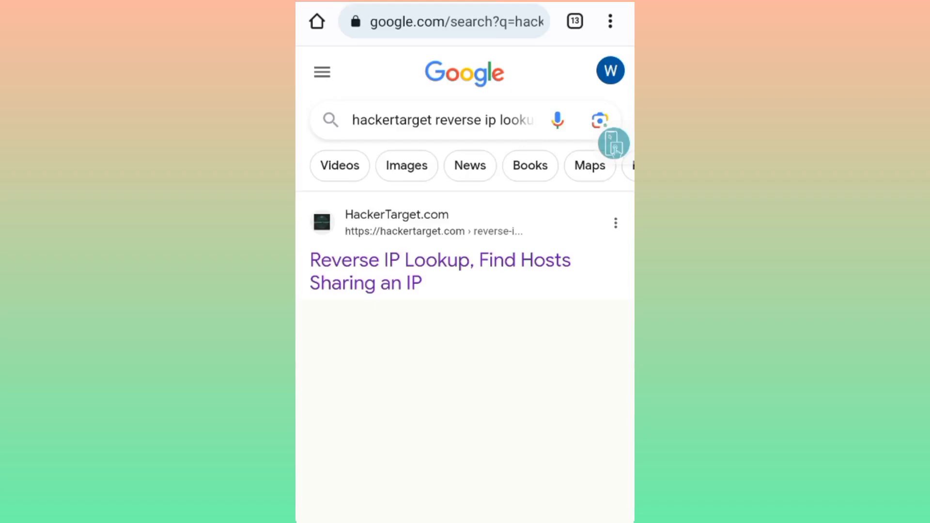
mouse_move(443, 283)
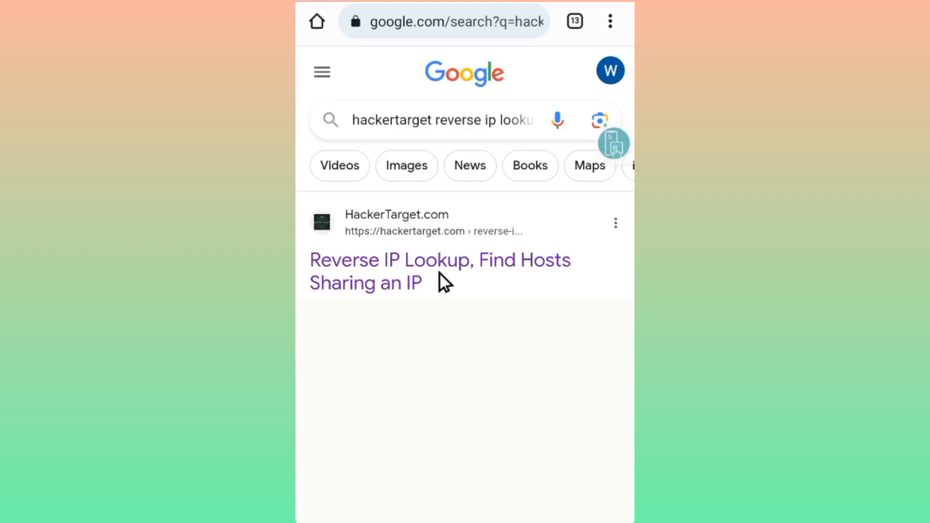
Go to HackerTarget's 'Reverse IP Lookup, Find Hosts Sharing an IP' result.
click(440, 259)
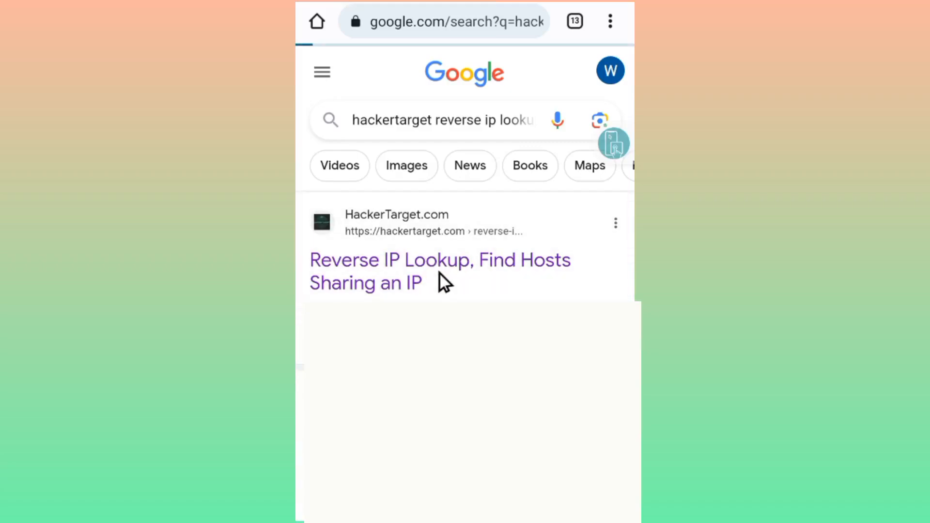
click(439, 259)
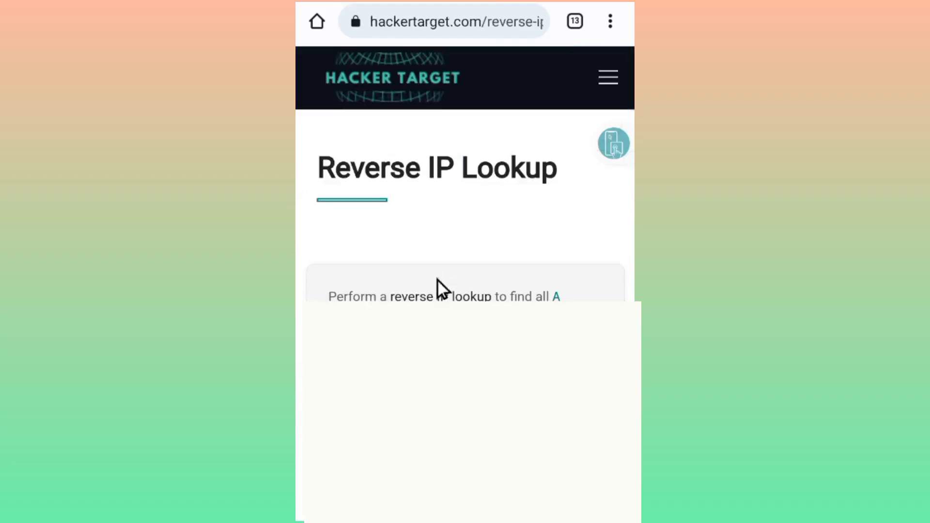
mouse_move(433, 273)
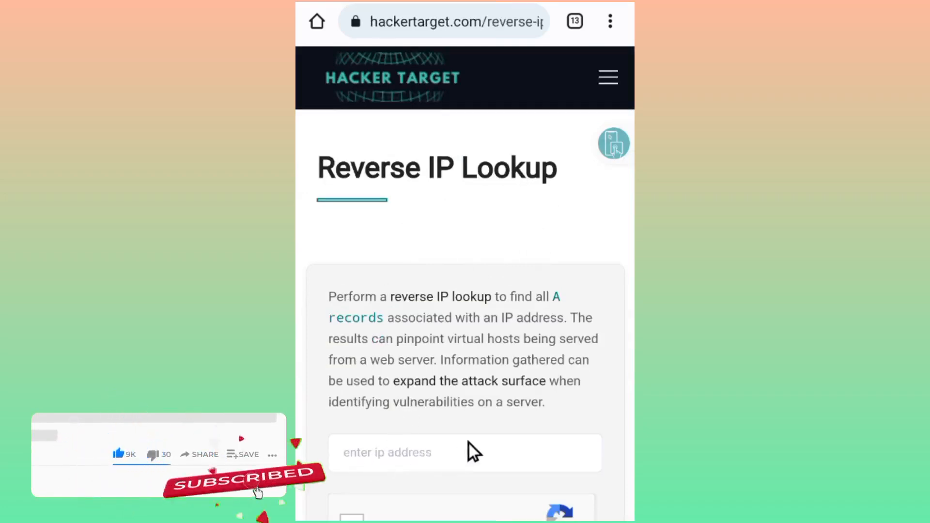
Scroll down the HackerTarget page to reach the 'enter ip address' field.
scroll(down, 3)
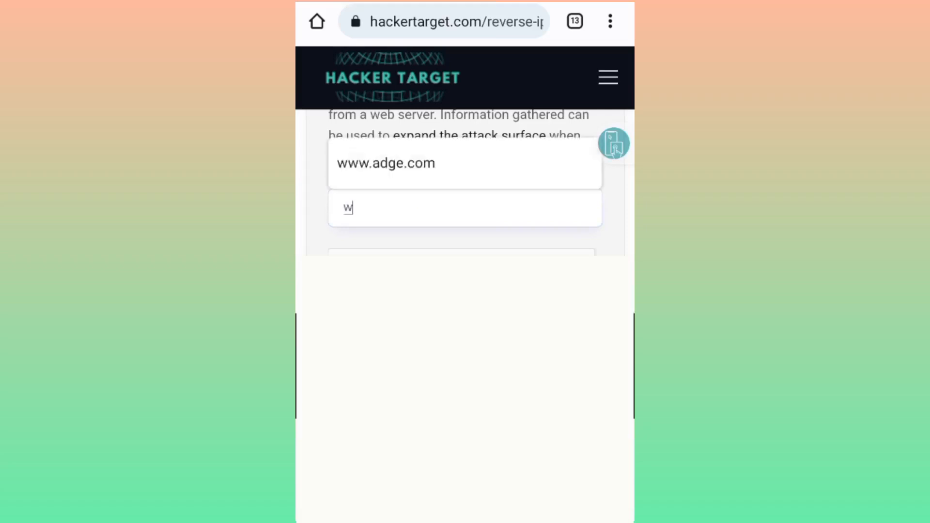
text(ww)
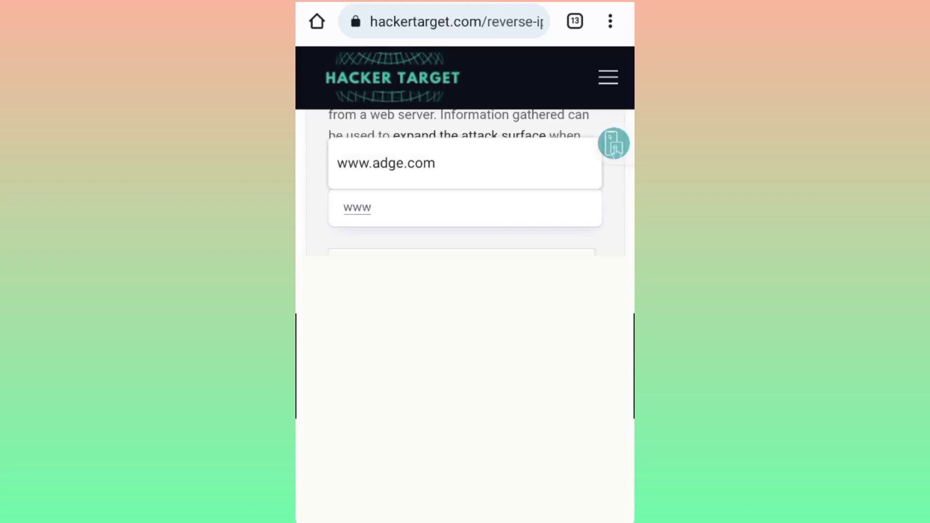
text(.)
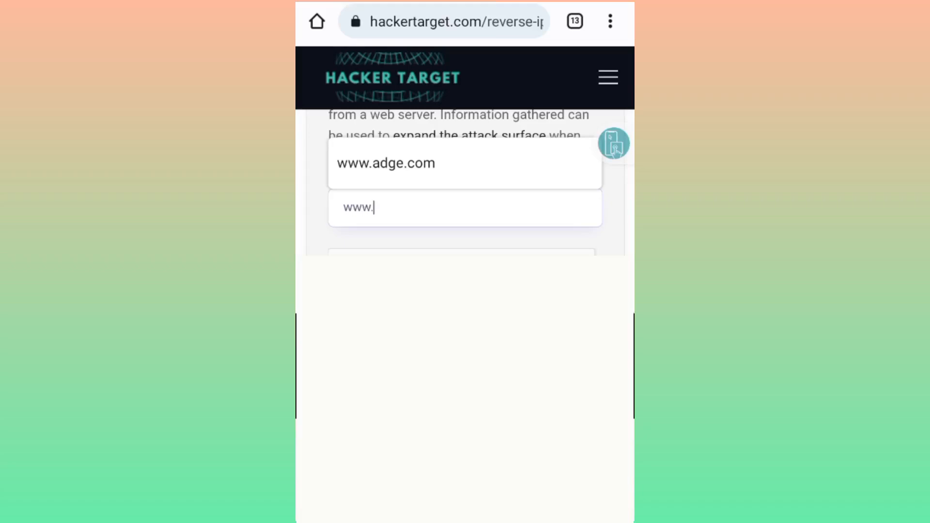
text(ad)
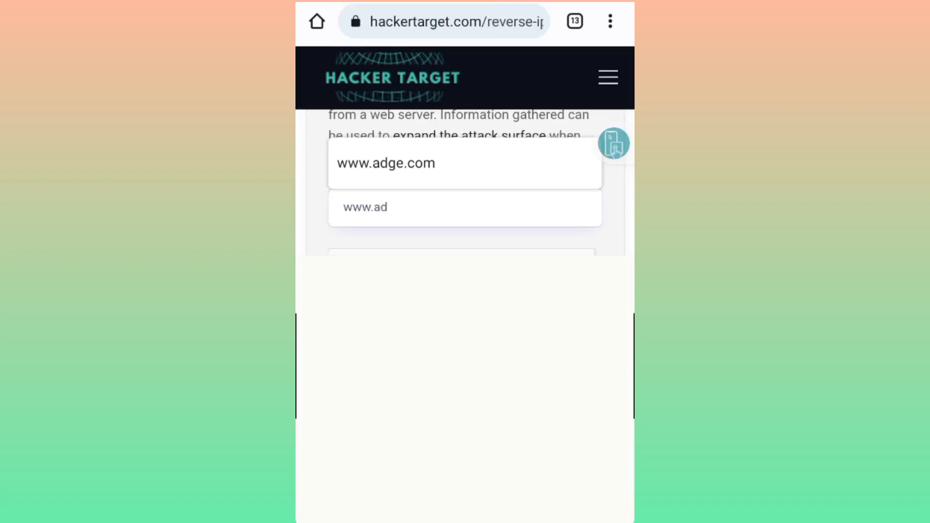
text(ge)
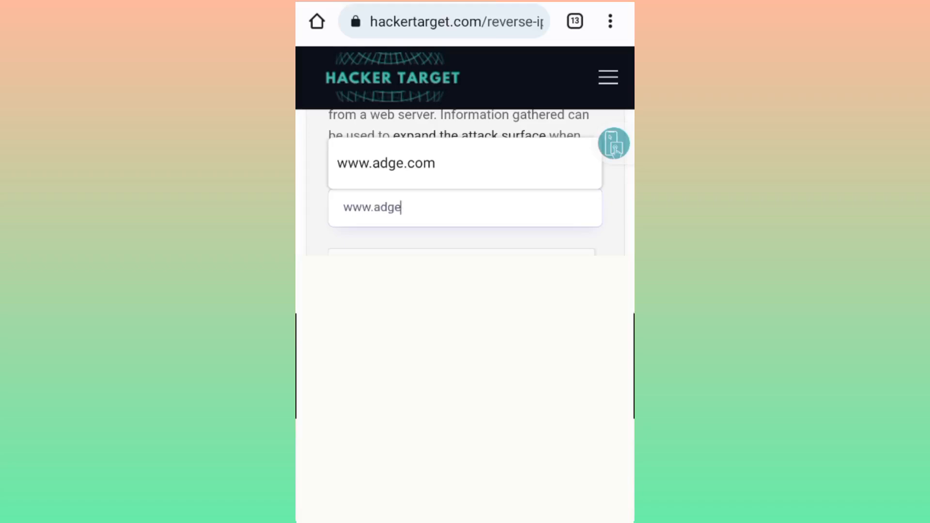
text(.co)
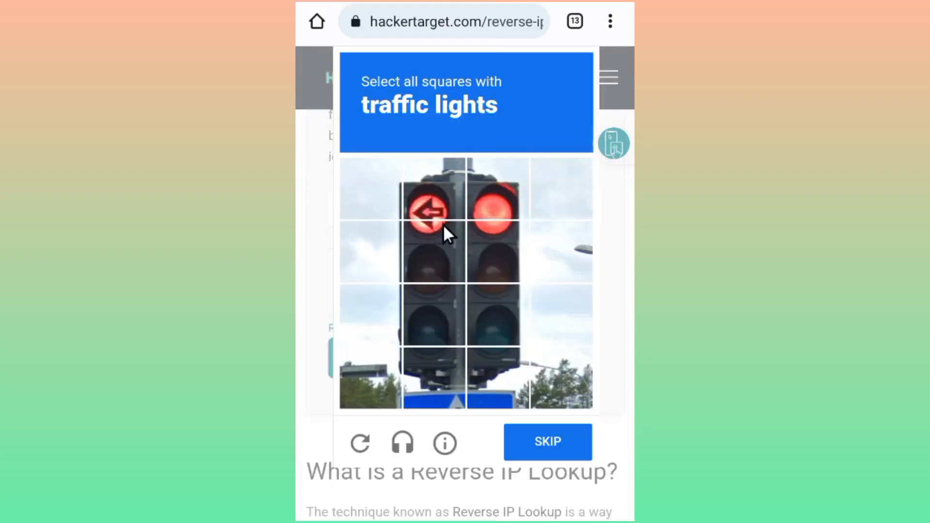
Select the traffic-light squares and verify the reCAPTCHA challenge.
click(492, 201)
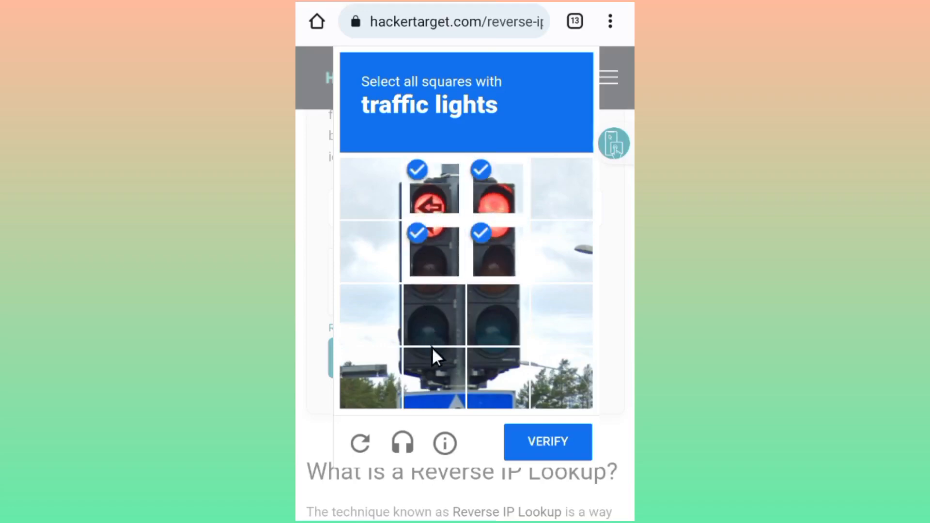
click(433, 311)
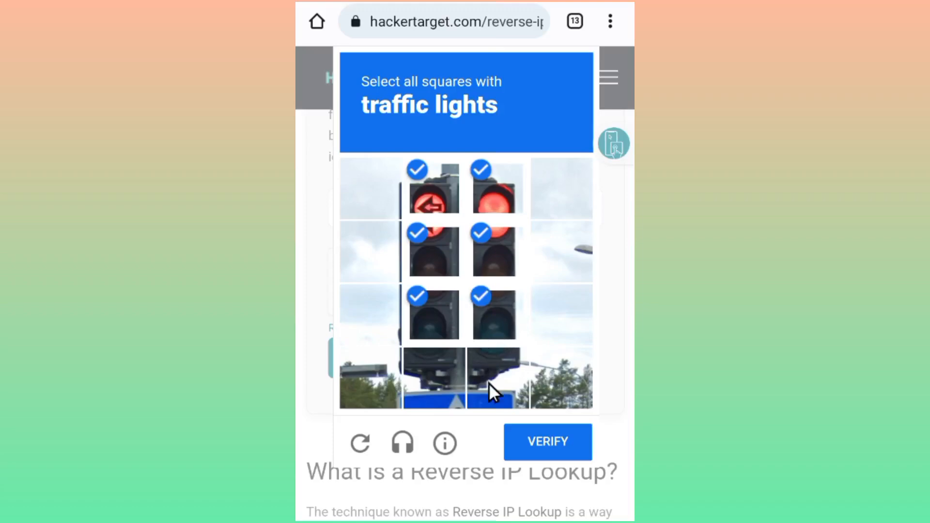
click(546, 441)
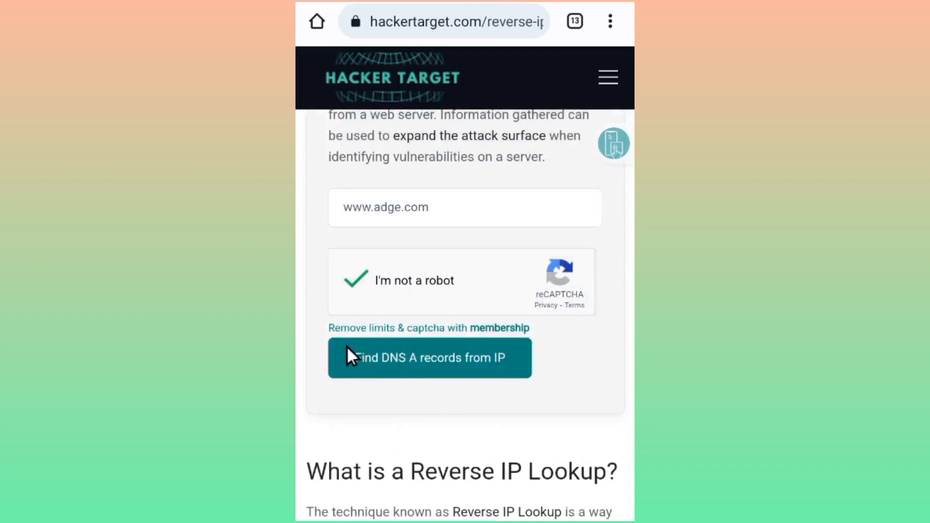
mouse_move(413, 356)
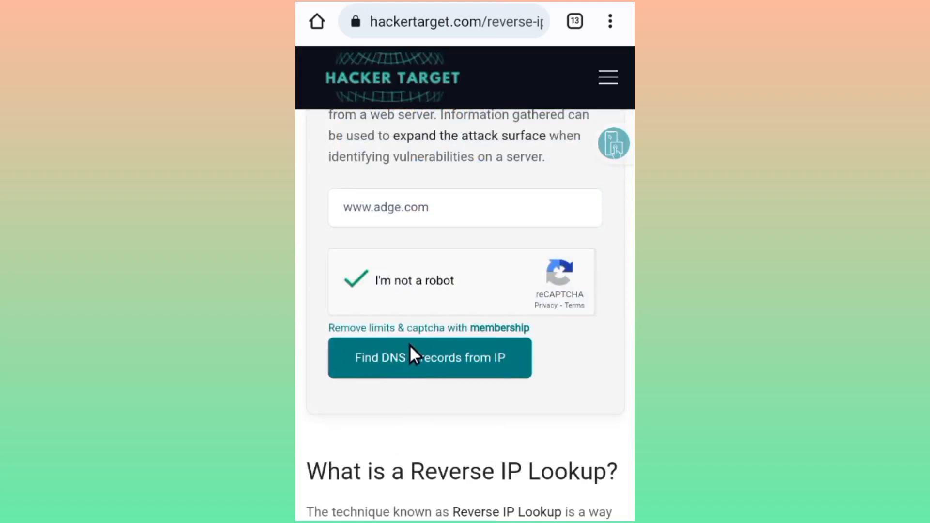
mouse_move(464, 380)
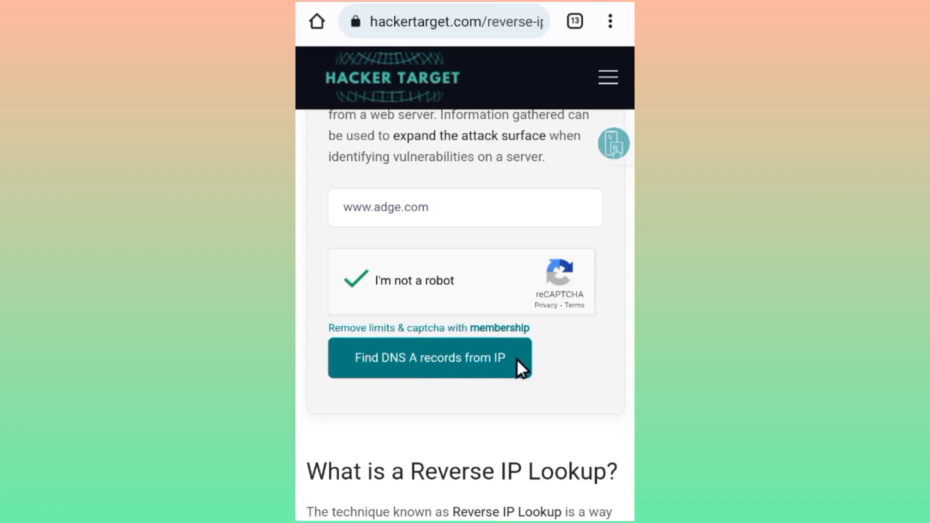
click(428, 357)
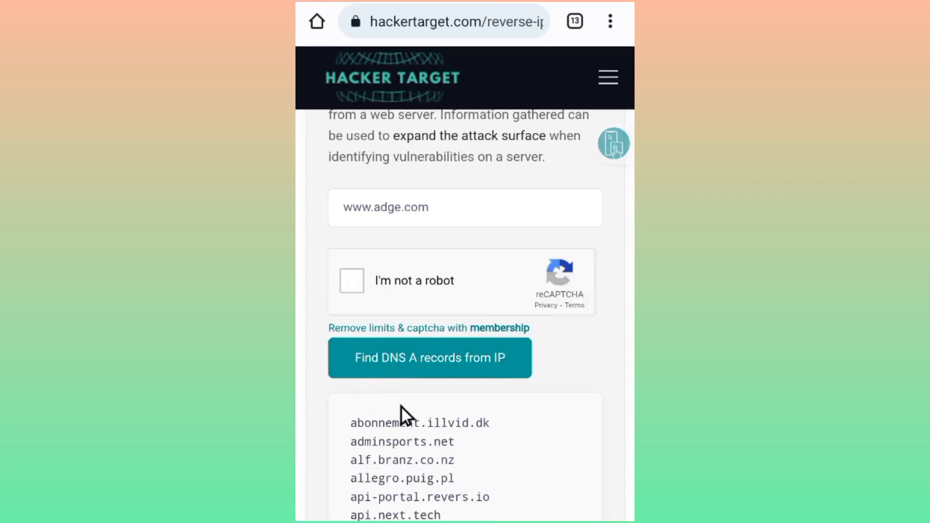
scroll(down, 3)
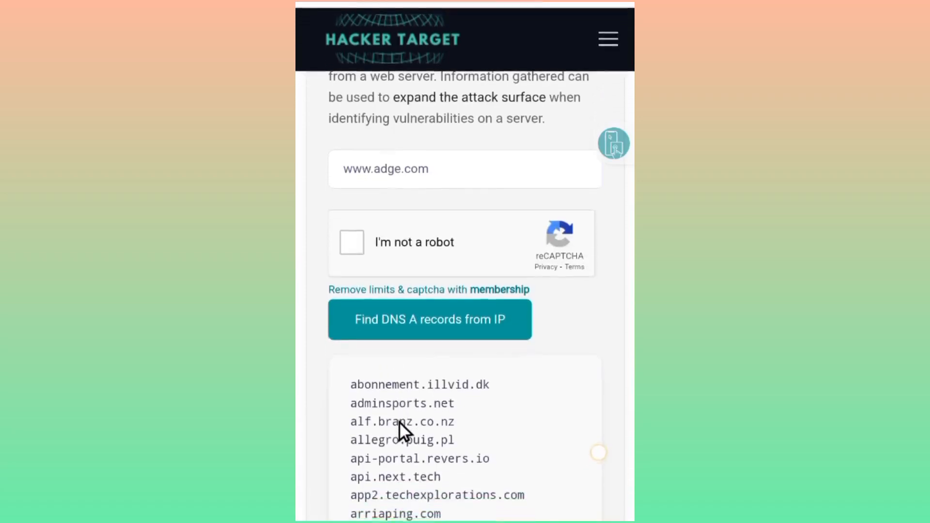
scroll(down, 3)
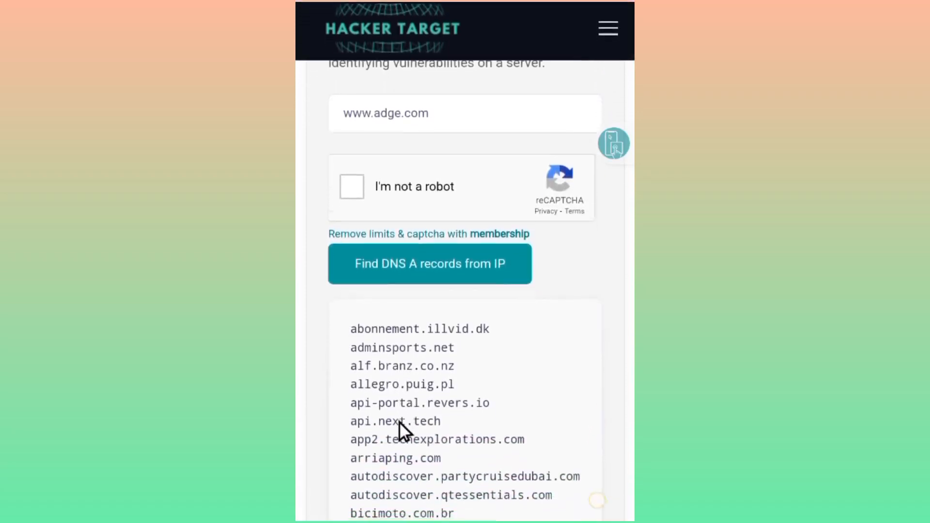
scroll(down, 3)
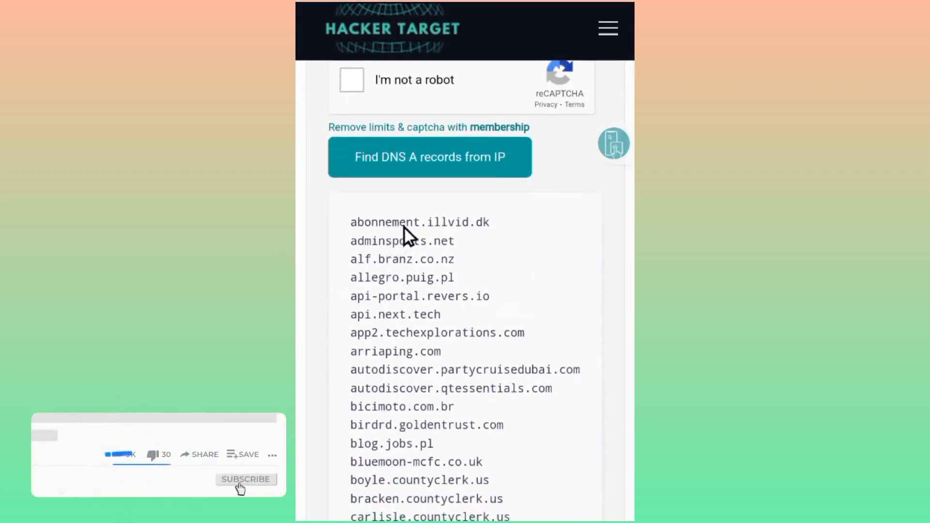
scroll(down, 3)
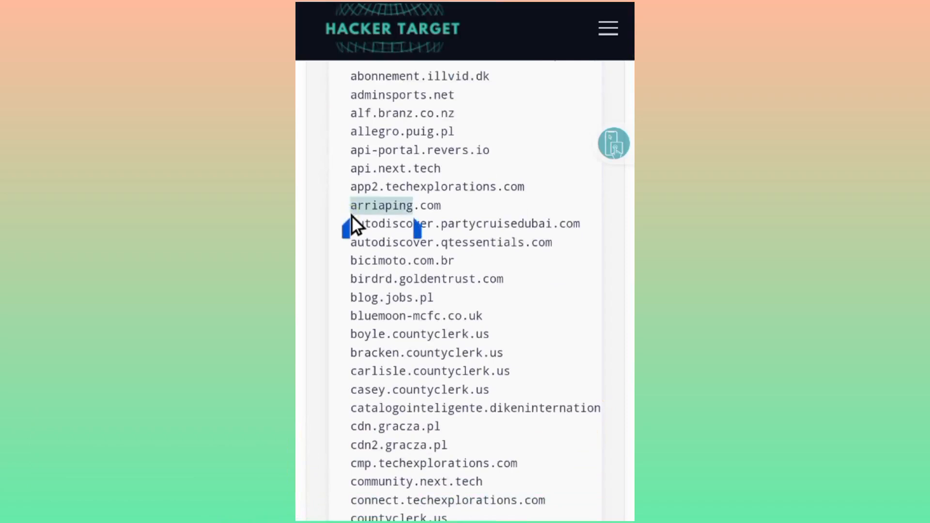
click(381, 205)
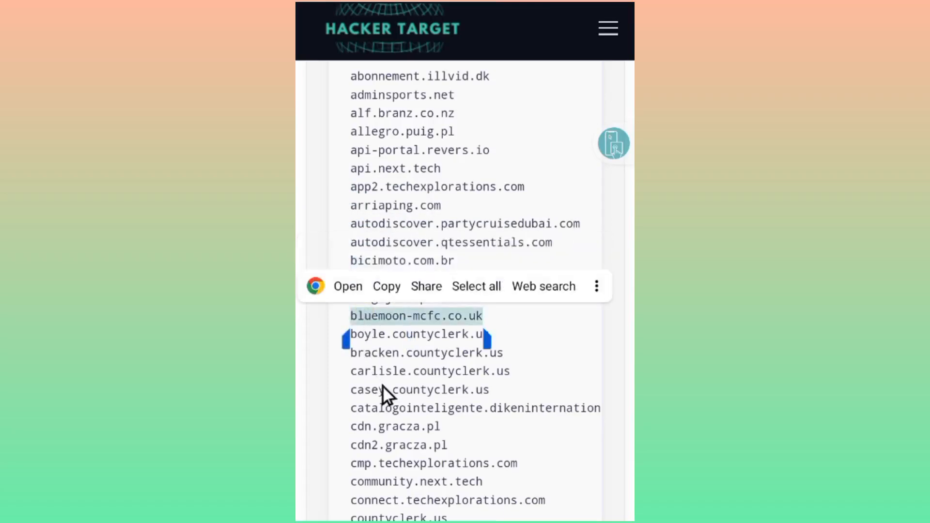
scroll(down, 3)
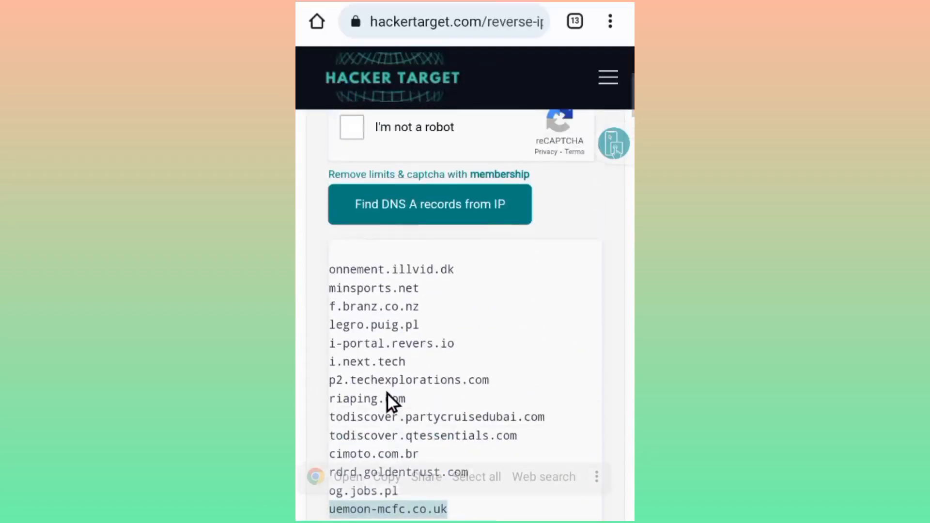
scroll(up, 3)
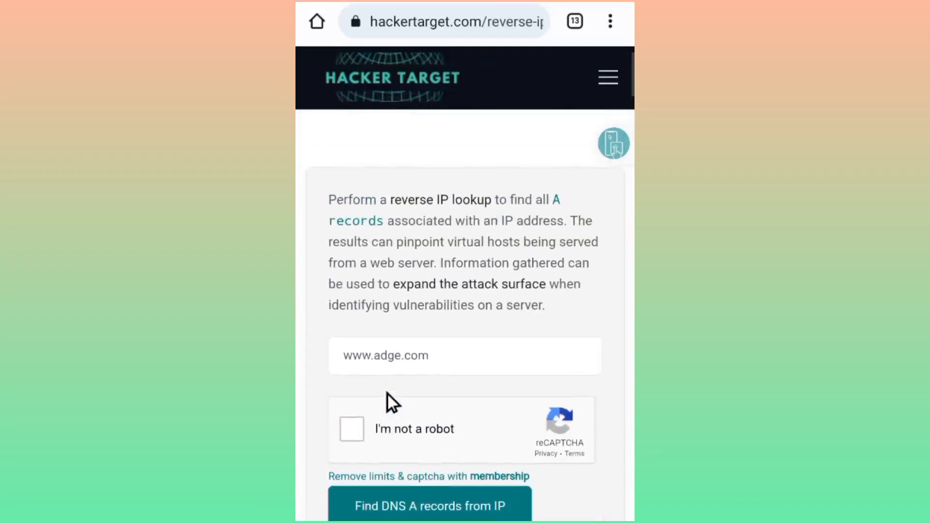
click(464, 355)
text(www.a)
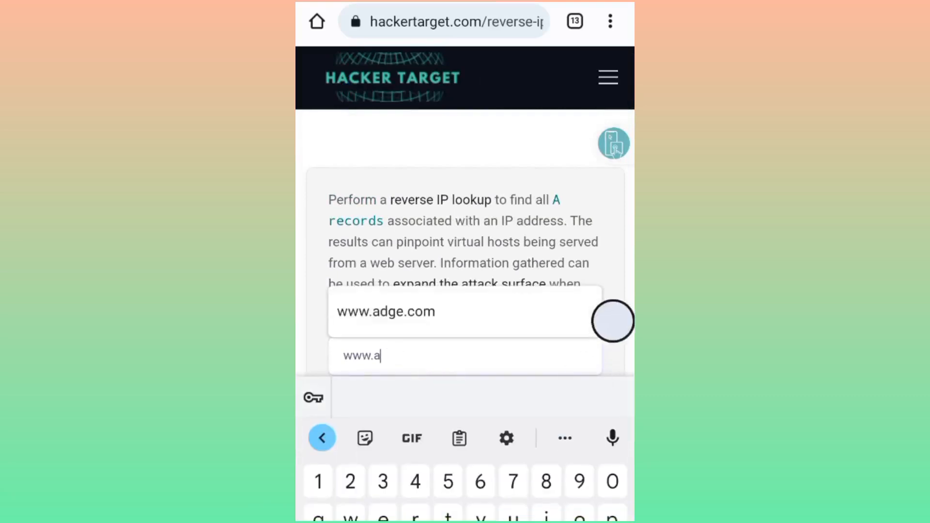
text(w)
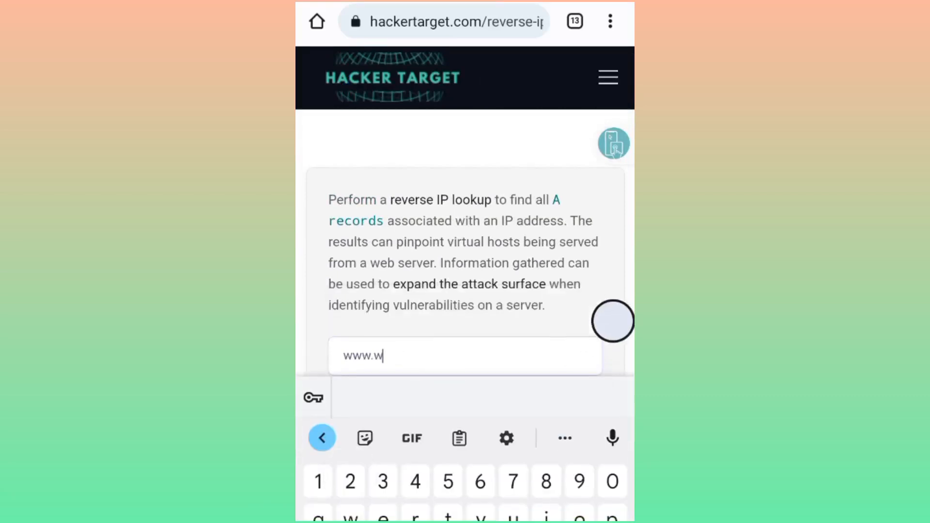
text(ho.)
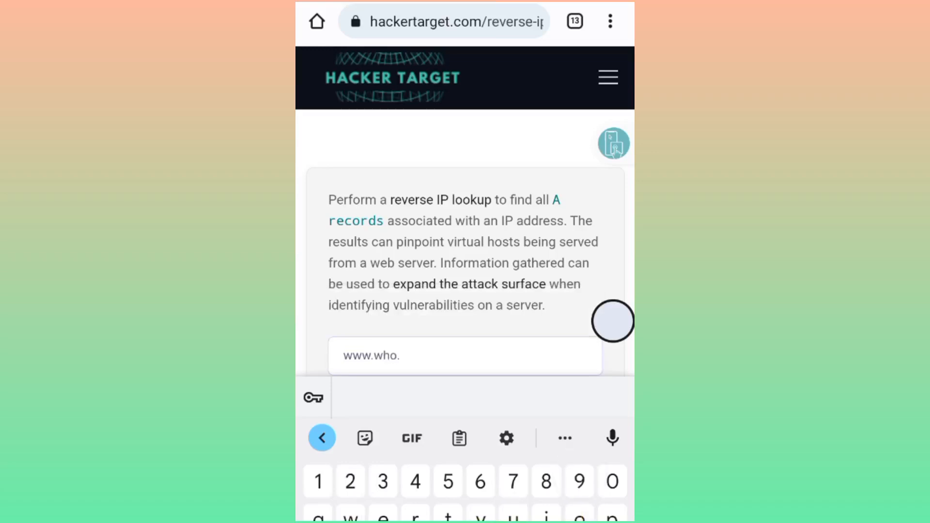
text(int)
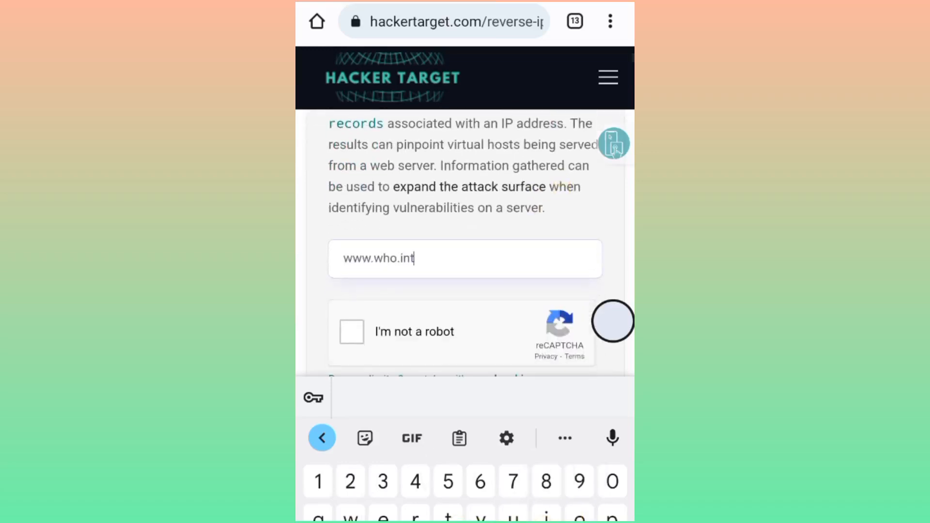
click(350, 331)
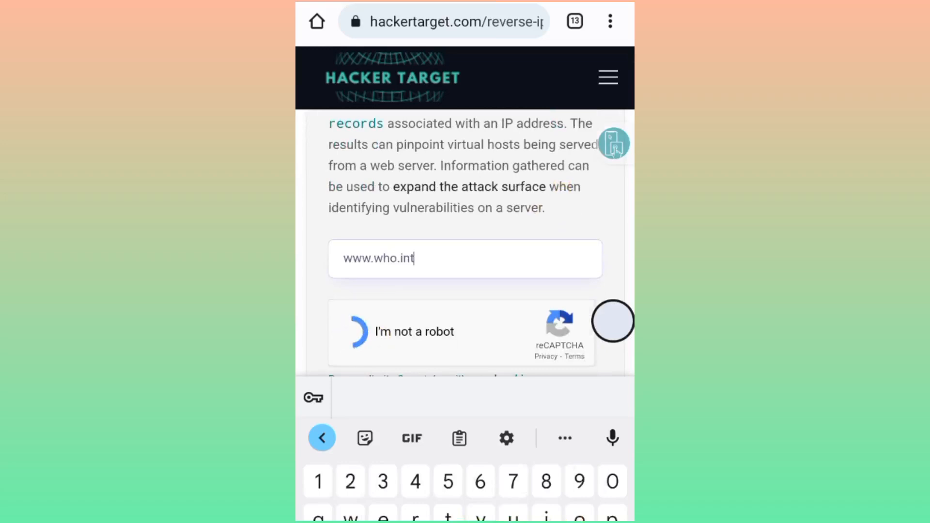
click(356, 331)
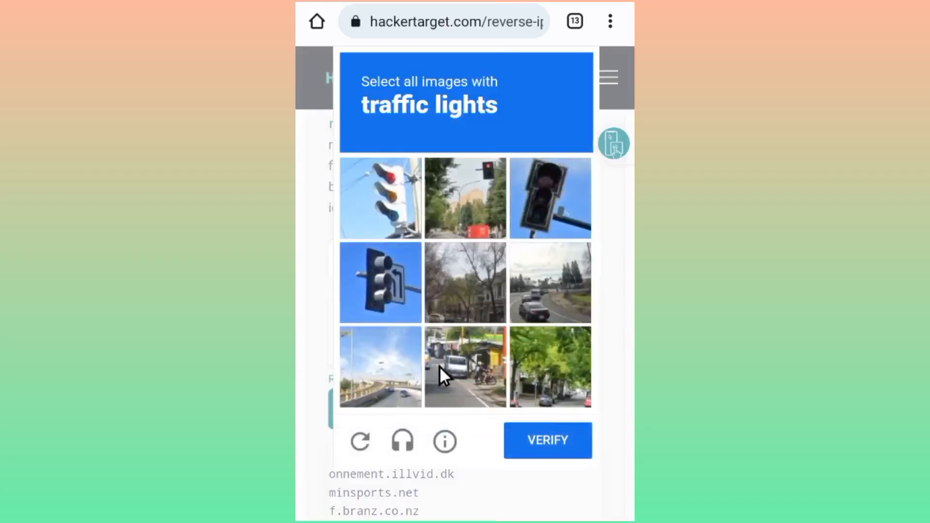
click(380, 198)
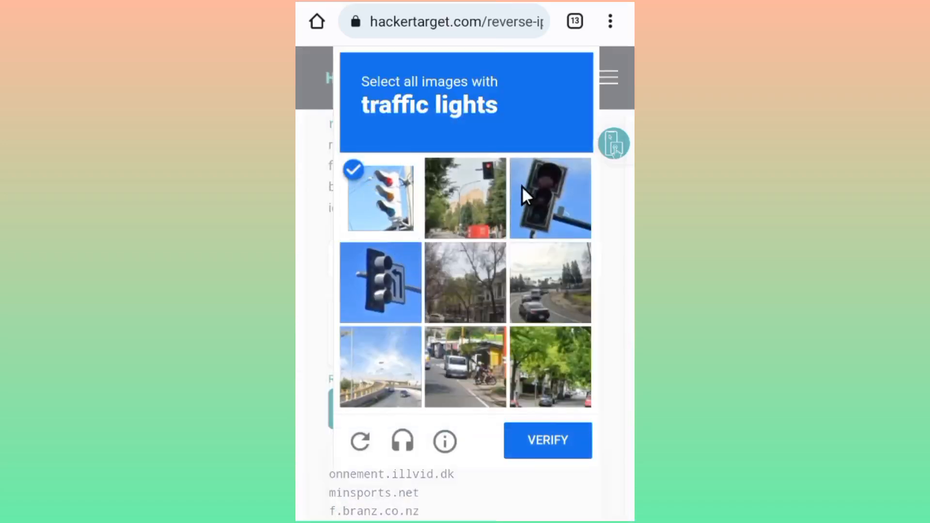
click(379, 282)
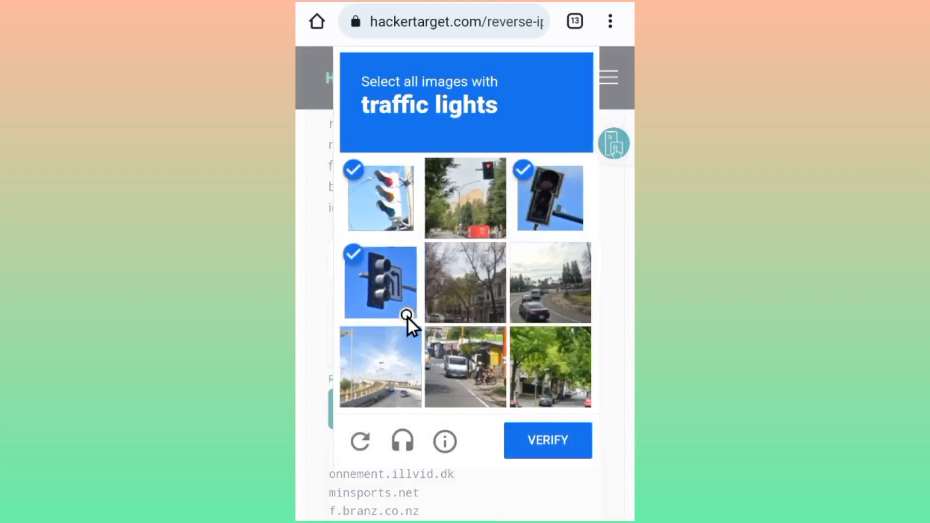
mouse_move(547, 440)
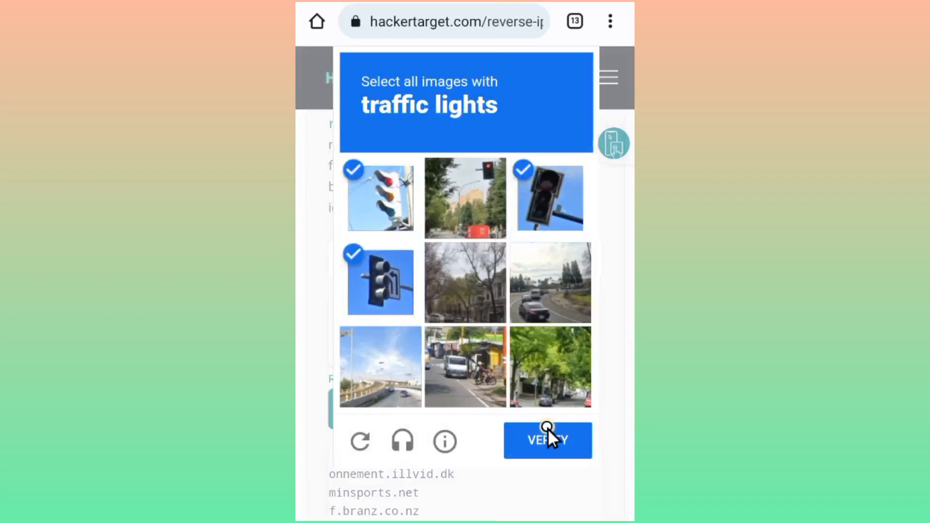
click(547, 440)
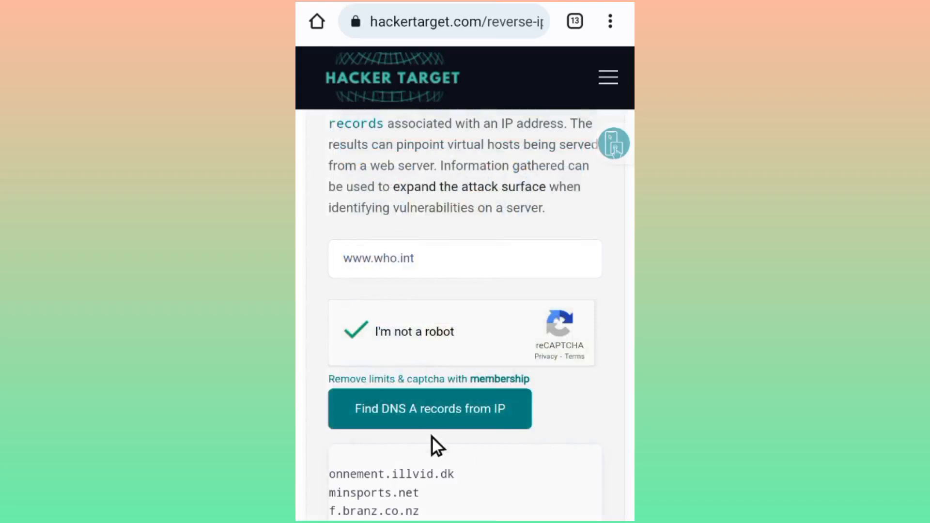
click(430, 409)
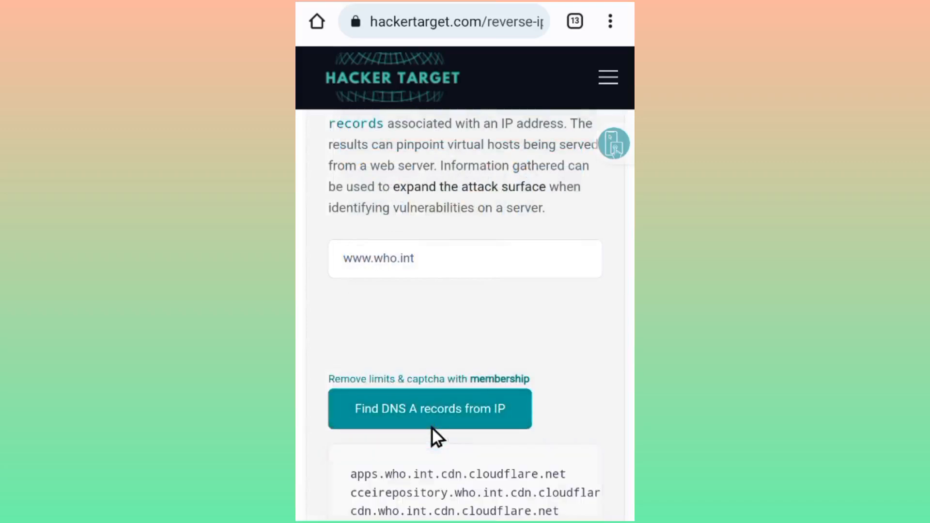
scroll(down, 3)
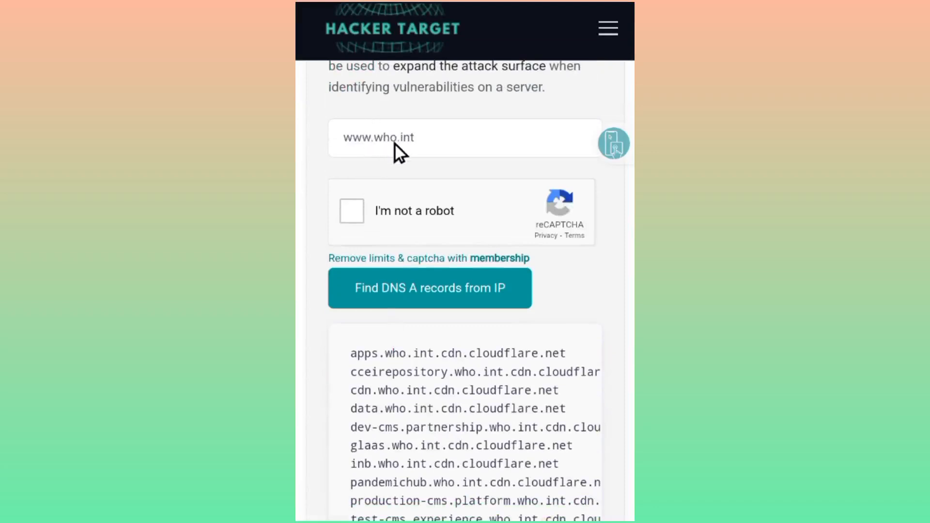
mouse_move(465, 159)
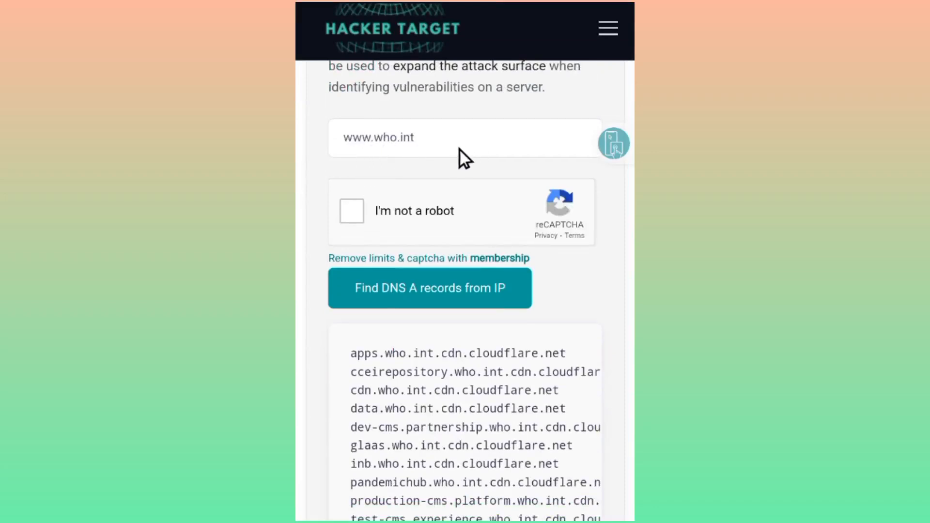
mouse_move(380, 396)
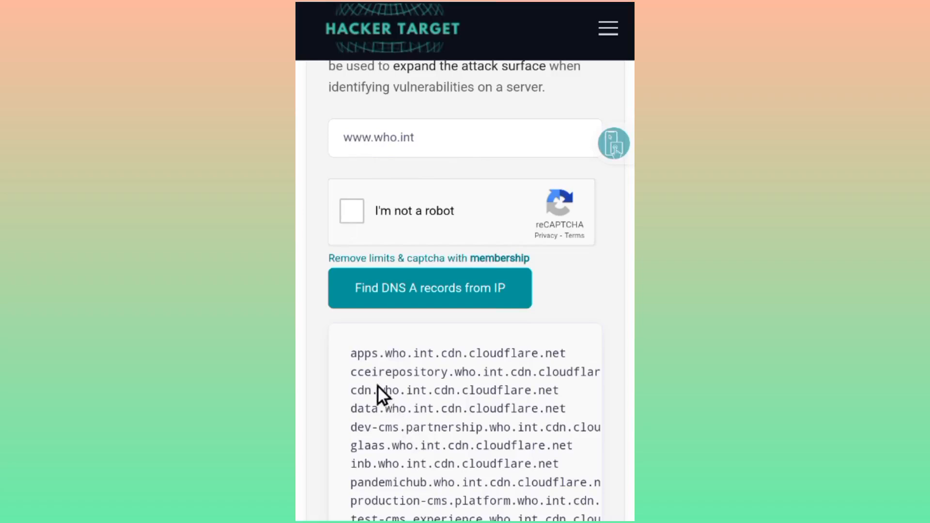
mouse_move(533, 386)
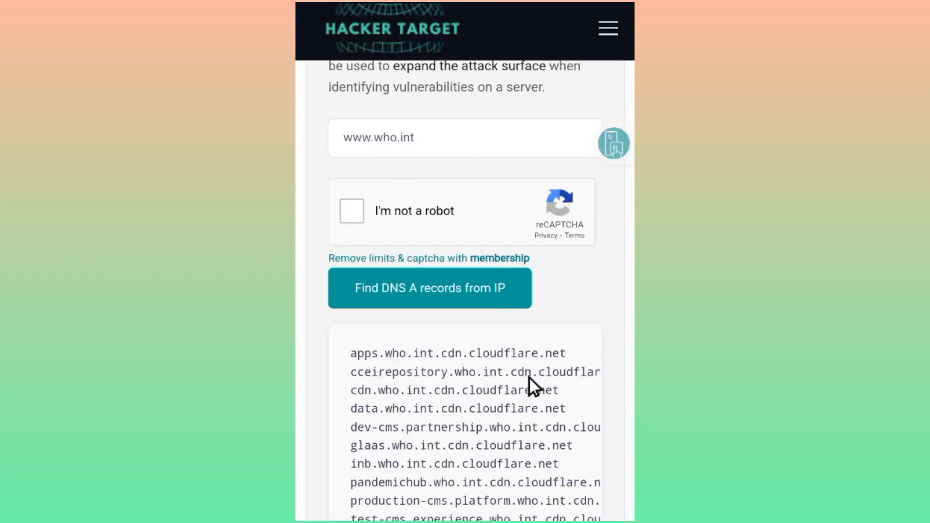
mouse_move(532, 384)
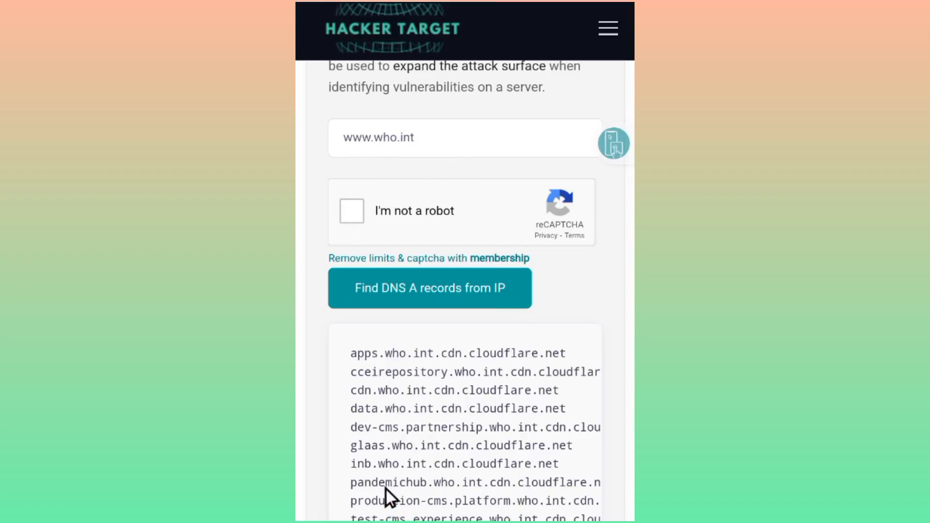
scroll(up, 3)
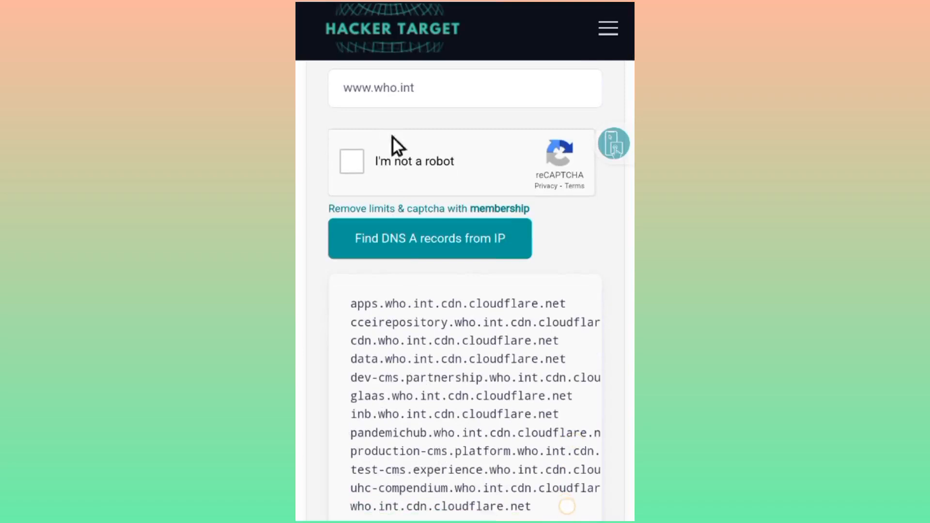
mouse_move(468, 466)
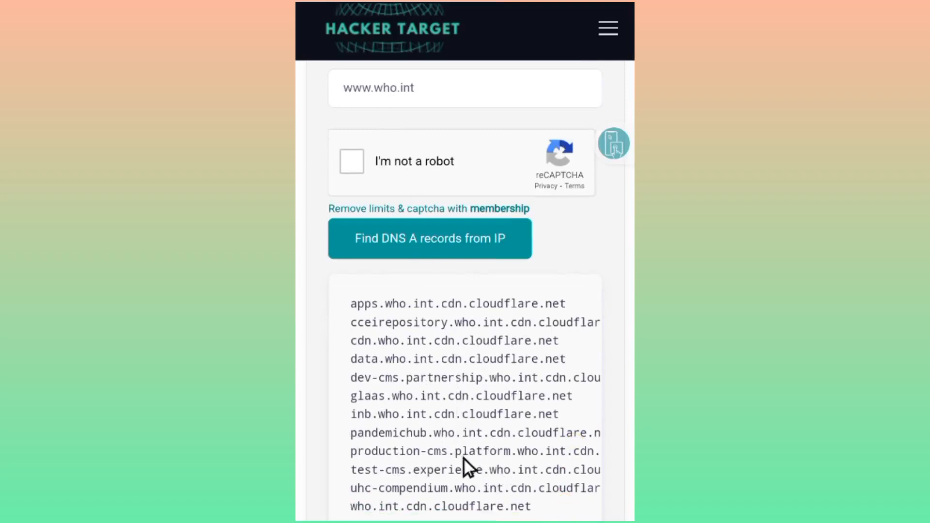
mouse_move(485, 414)
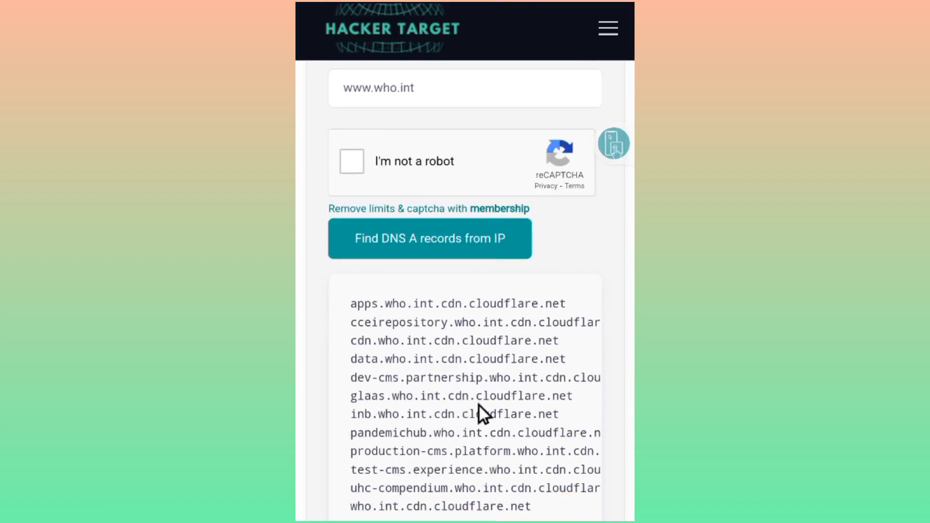
mouse_move(480, 486)
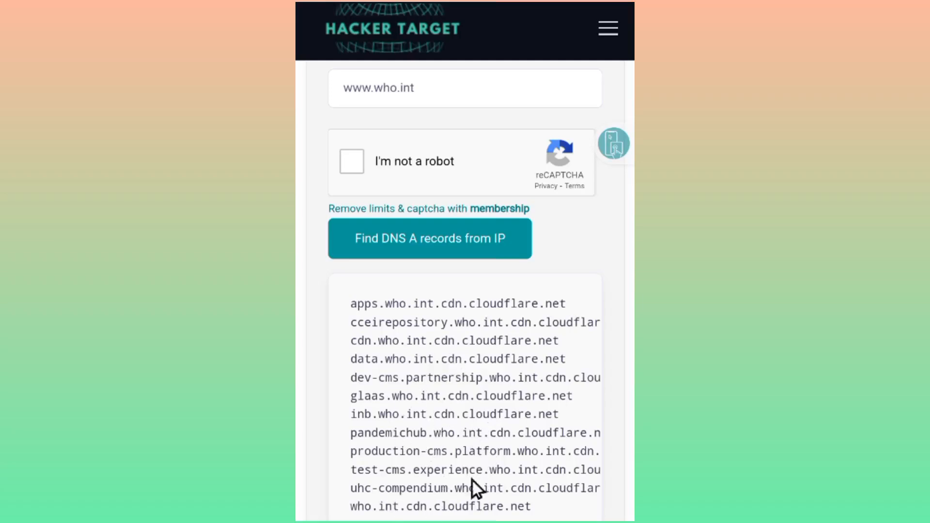
mouse_move(465, 290)
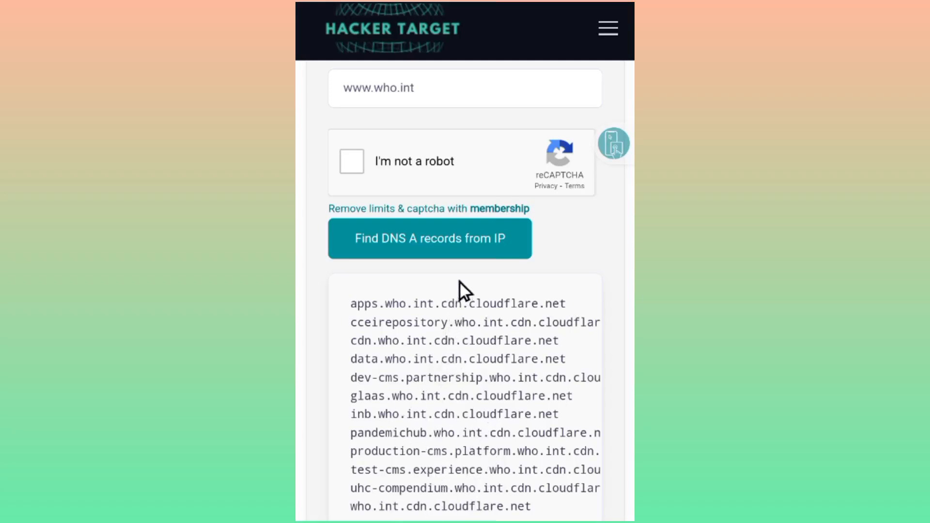
mouse_move(464, 291)
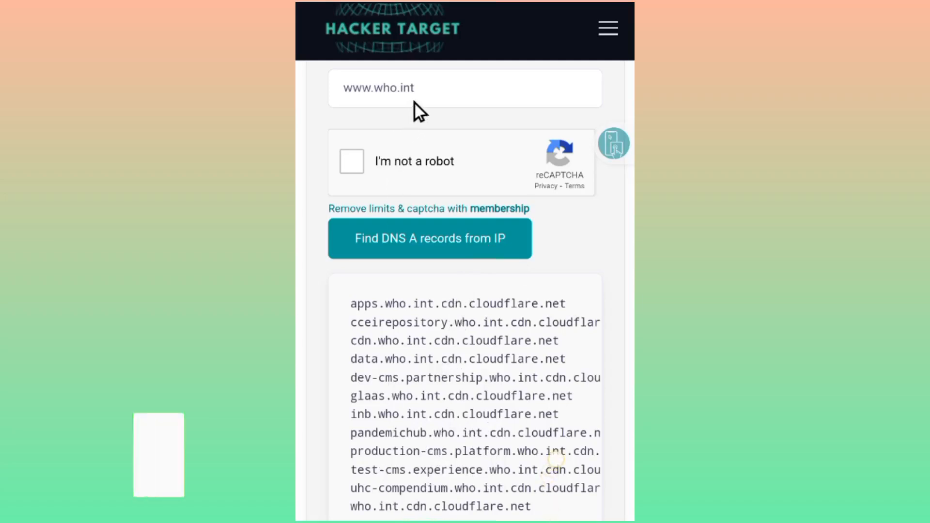
click(464, 88)
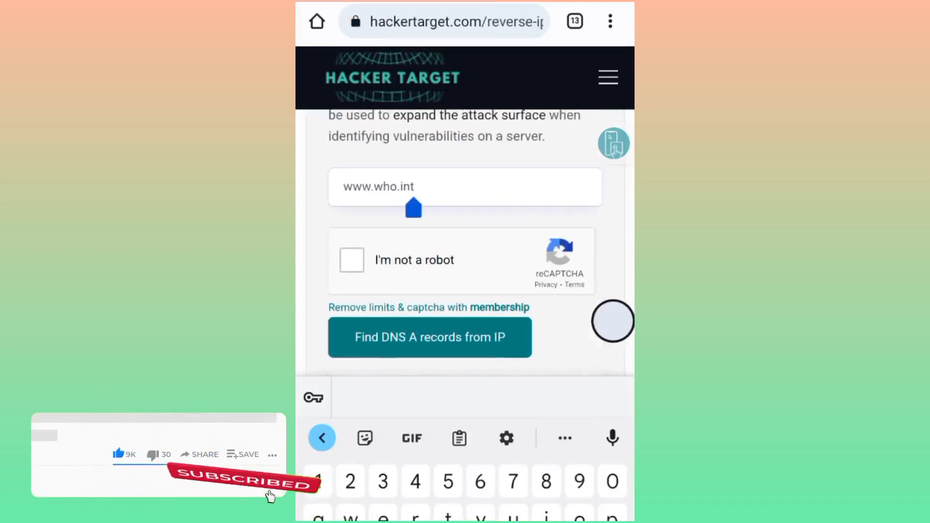
key(Backspace)
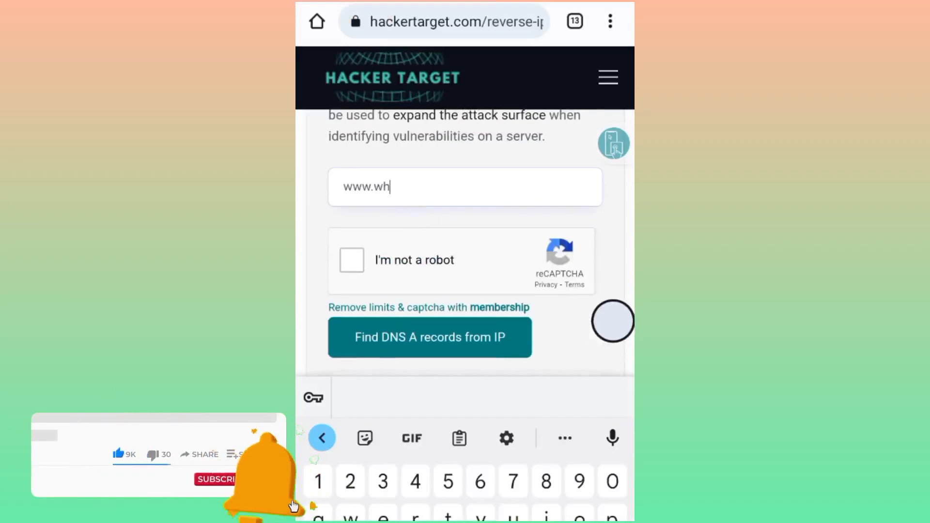